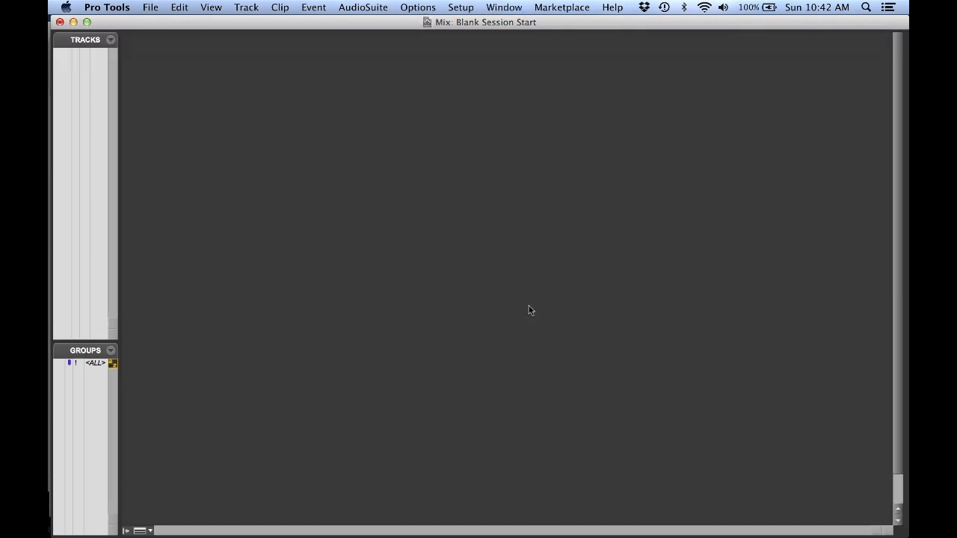
Browse to the DHI_Custom Session Template folder showing the saved session file.
{"action": "left_click", "coordinate": [245, 6]}
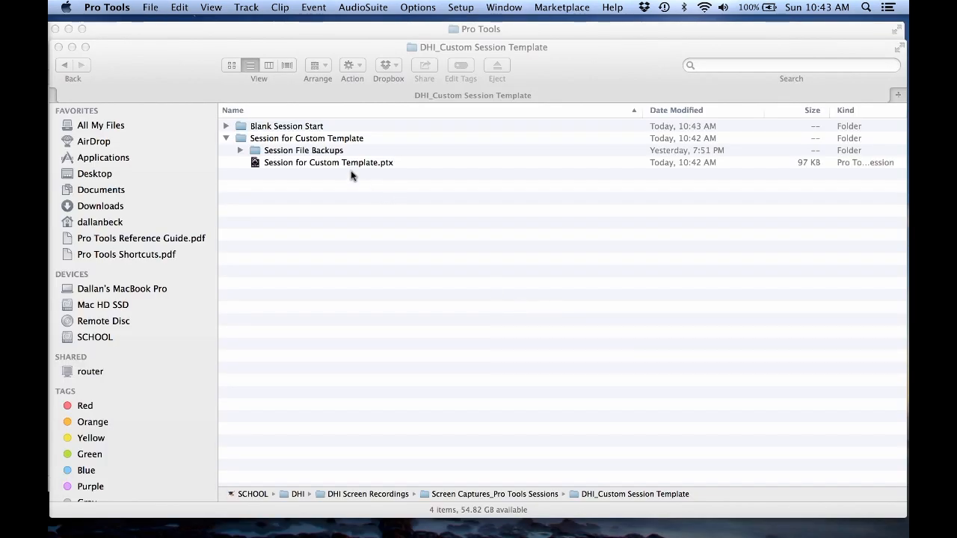
Load Session for Custom Template and review its drum, bass, guitar, piano, vocal and mix tracks in the Mix window.
{"action": "double_click", "coordinate": [328, 161]}
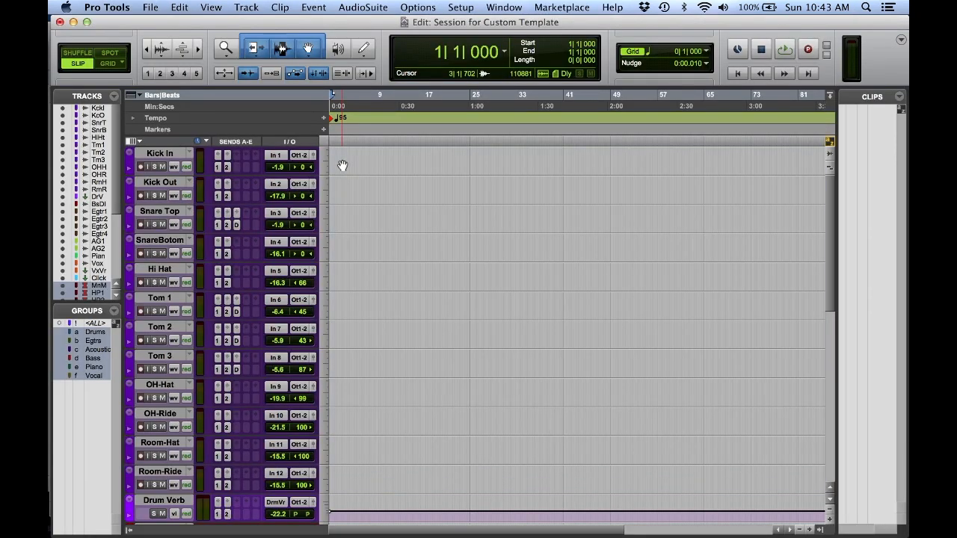
{"action": "key", "text": "cmd+="}
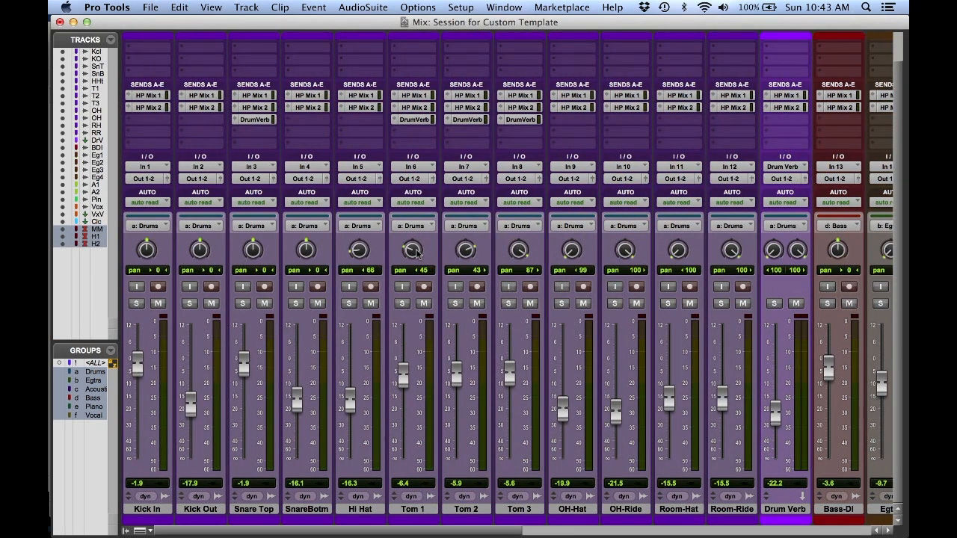
{"action": "mouse_move", "coordinate": [281, 340]}
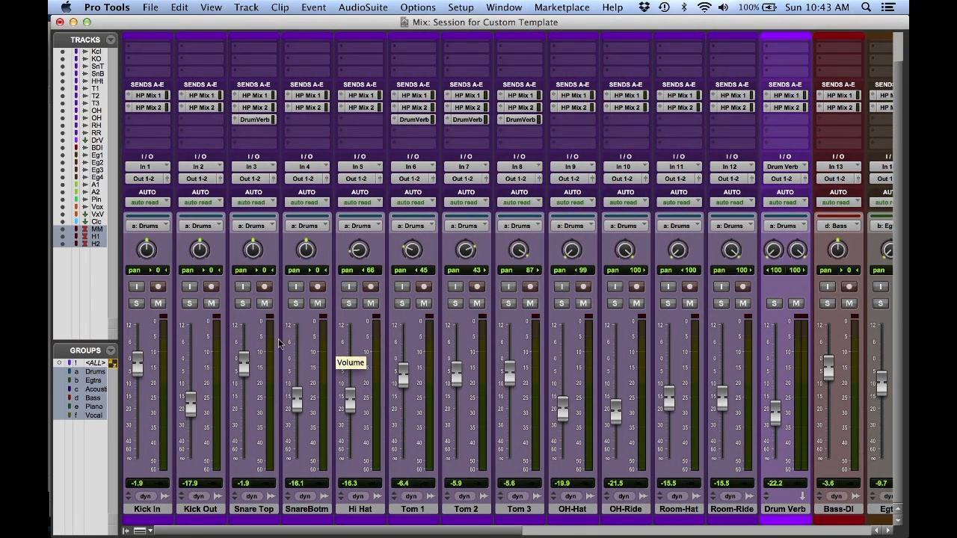
{"action": "scroll", "scroll_direction": "right", "scroll_amount": 3}
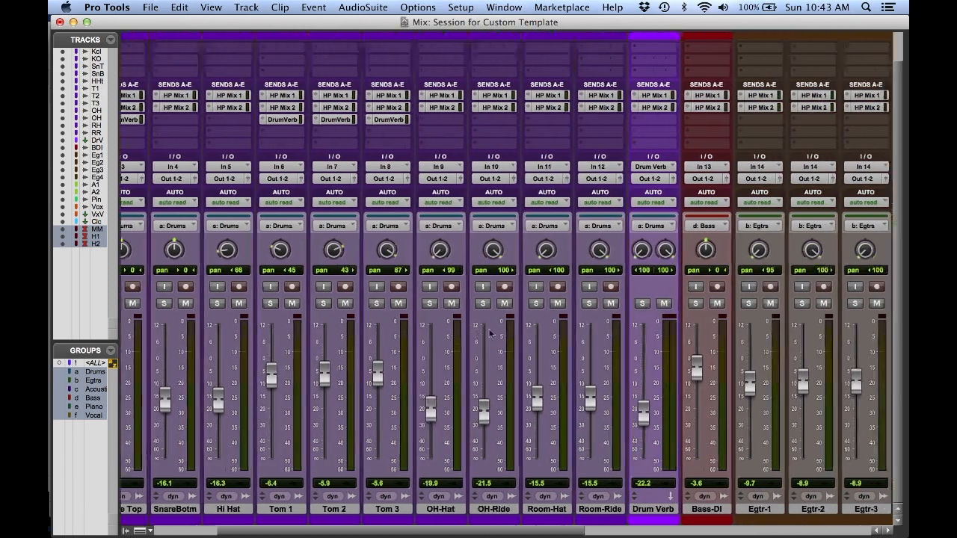
{"action": "scroll", "scroll_direction": "right", "scroll_amount": 3}
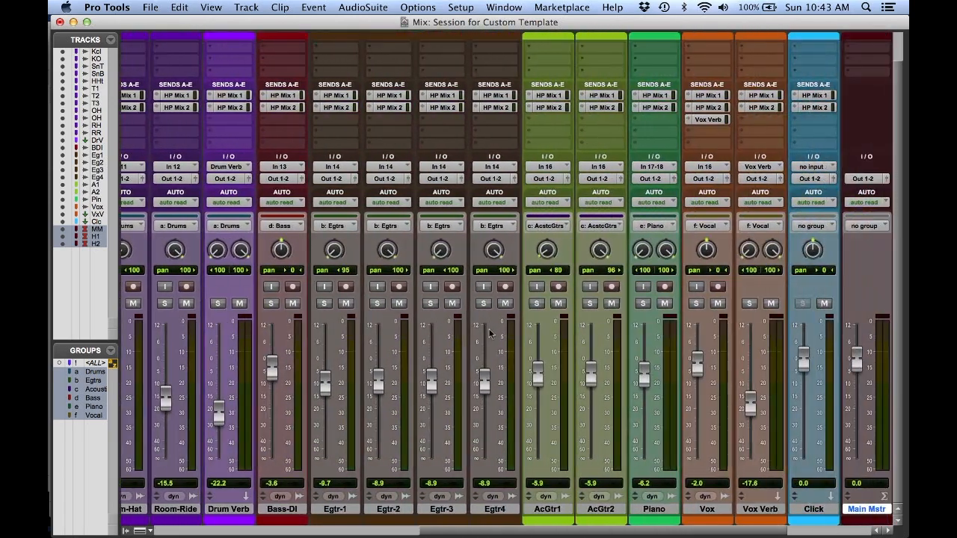
{"action": "scroll", "scroll_direction": "right", "scroll_amount": 3}
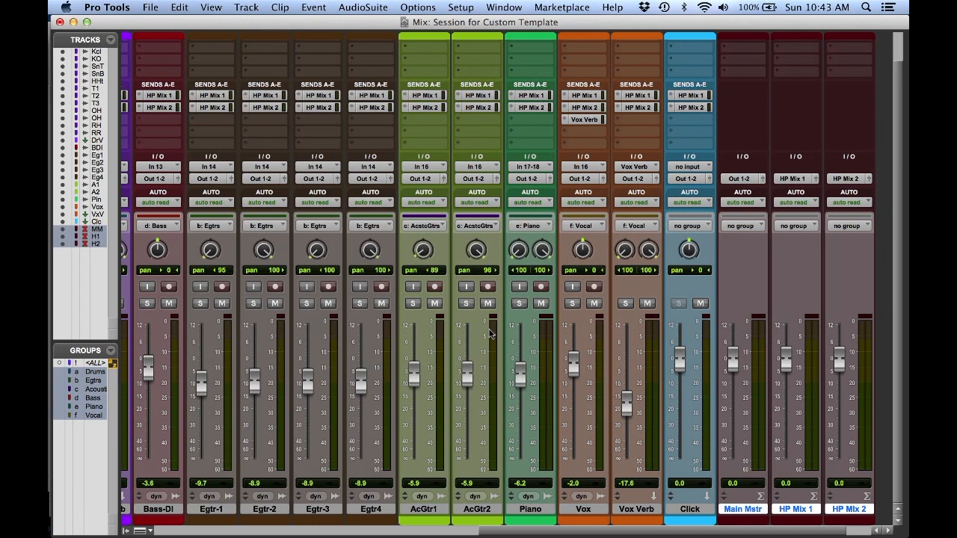
{"action": "scroll", "scroll_direction": "left", "scroll_amount": 3}
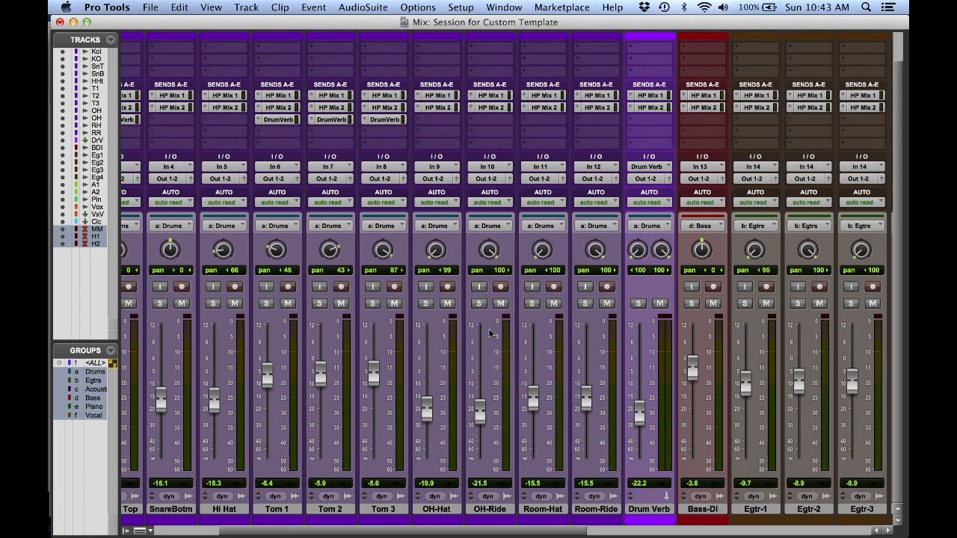
{"action": "scroll", "scroll_direction": "left", "scroll_amount": 3}
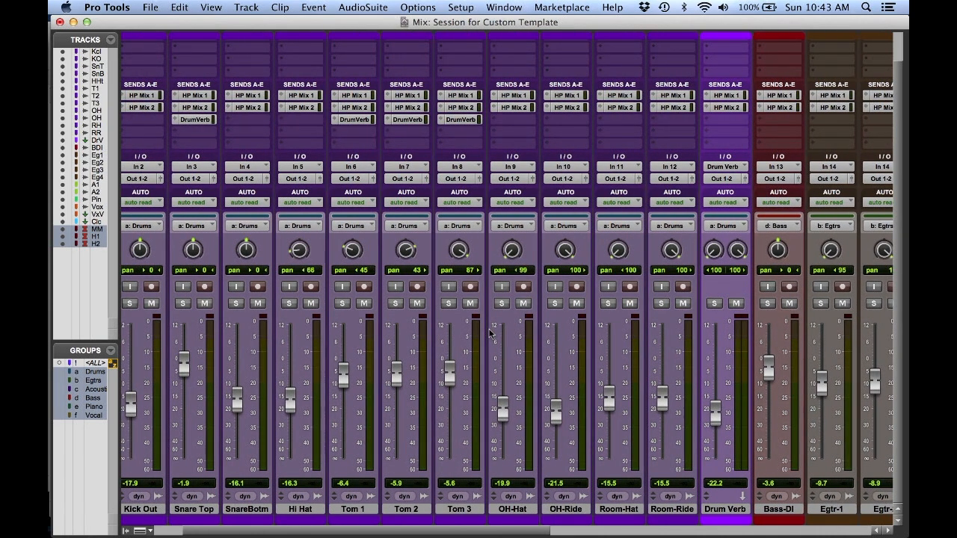
{"action": "mouse_move", "coordinate": [407, 179]}
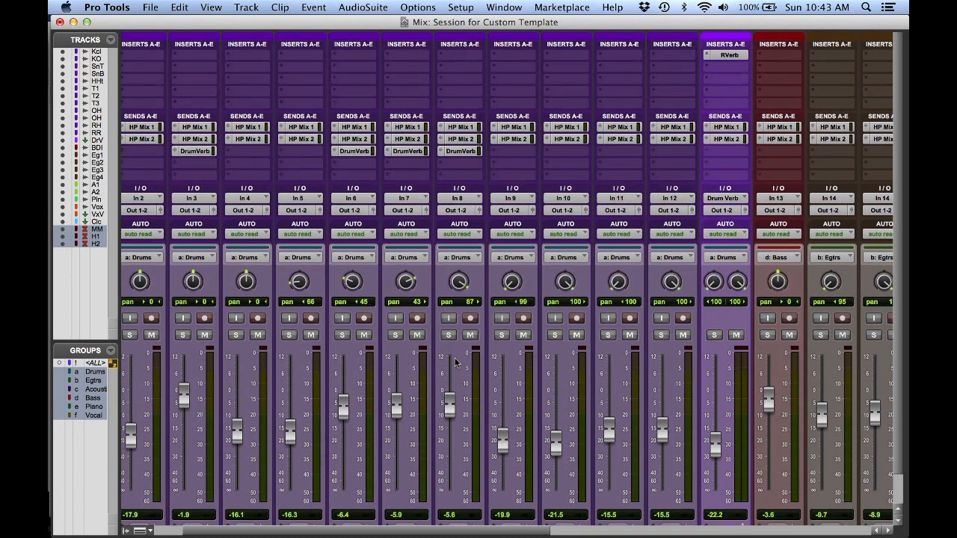
{"action": "mouse_move", "coordinate": [622, 139]}
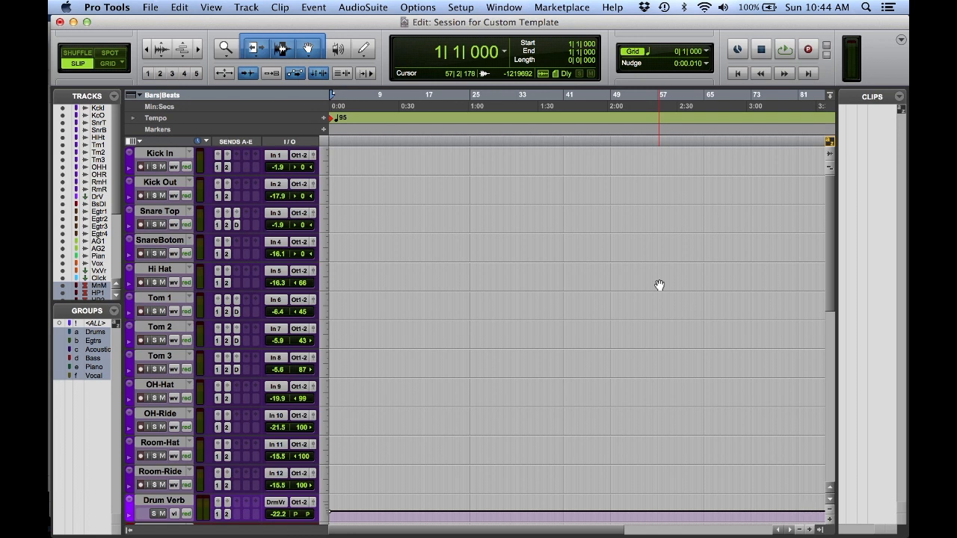
{"action": "left_click", "coordinate": [123, 6]}
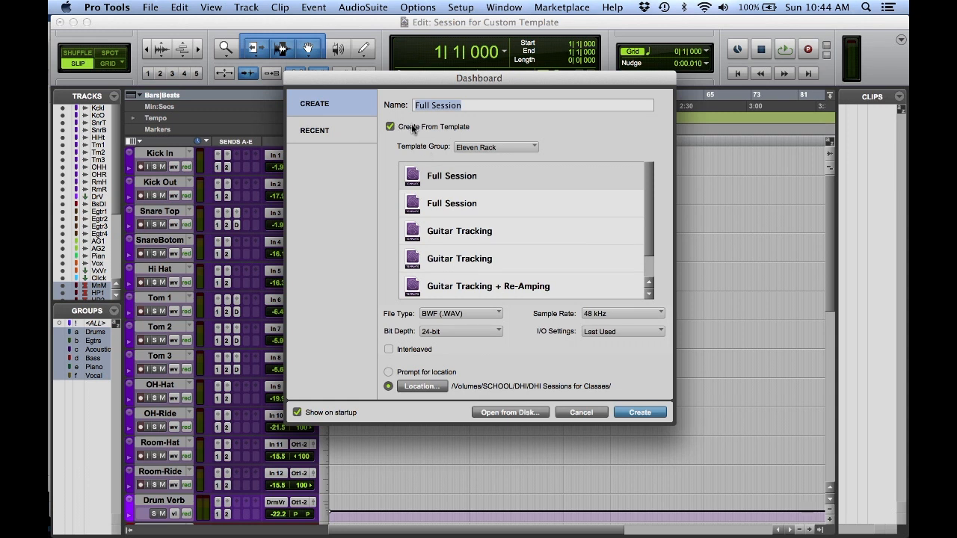
{"action": "left_click", "coordinate": [495, 146]}
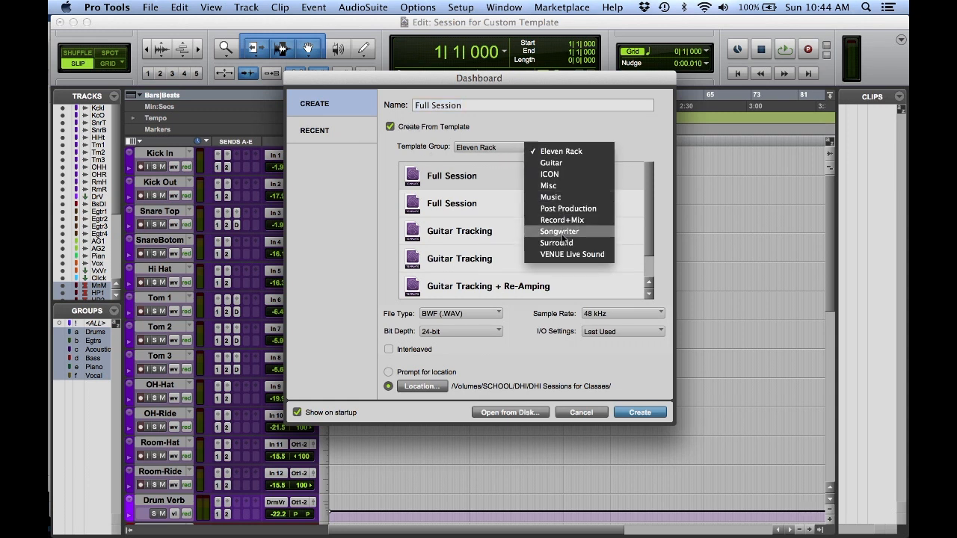
{"action": "mouse_move", "coordinate": [550, 198]}
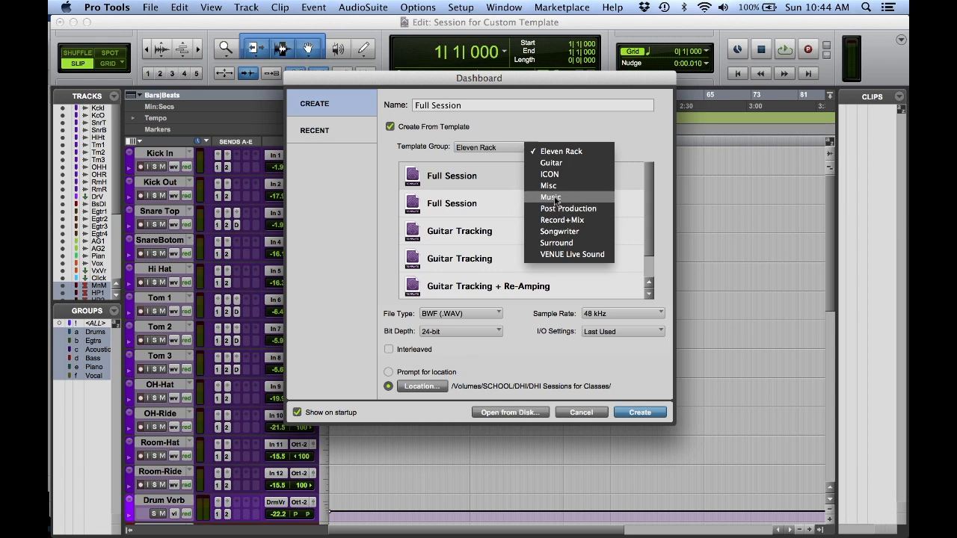
{"action": "mouse_move", "coordinate": [568, 208]}
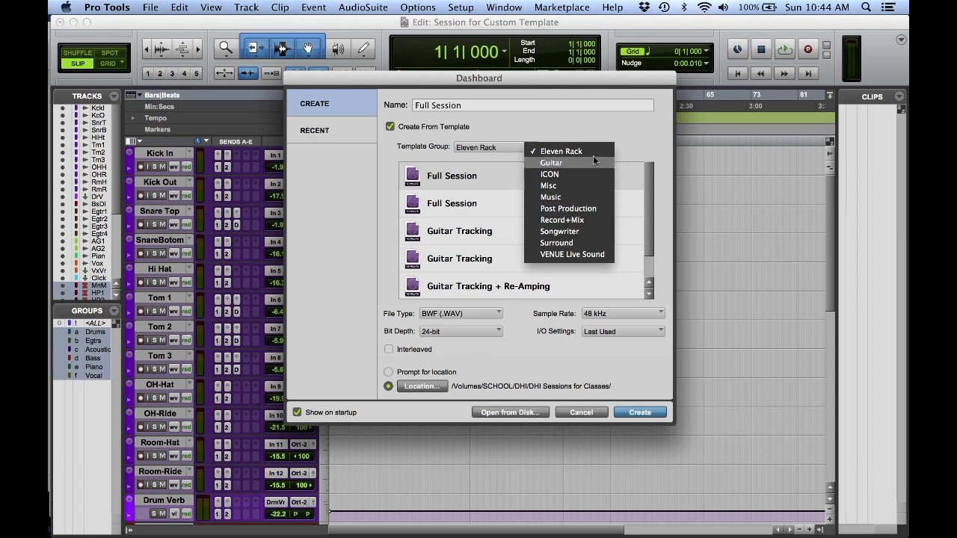
{"action": "left_click", "coordinate": [559, 150]}
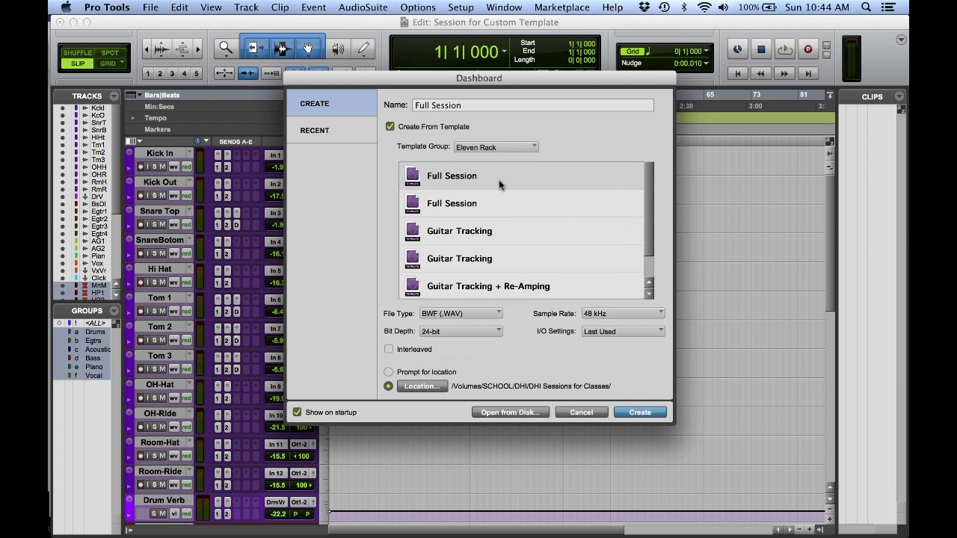
{"action": "mouse_move", "coordinate": [511, 246]}
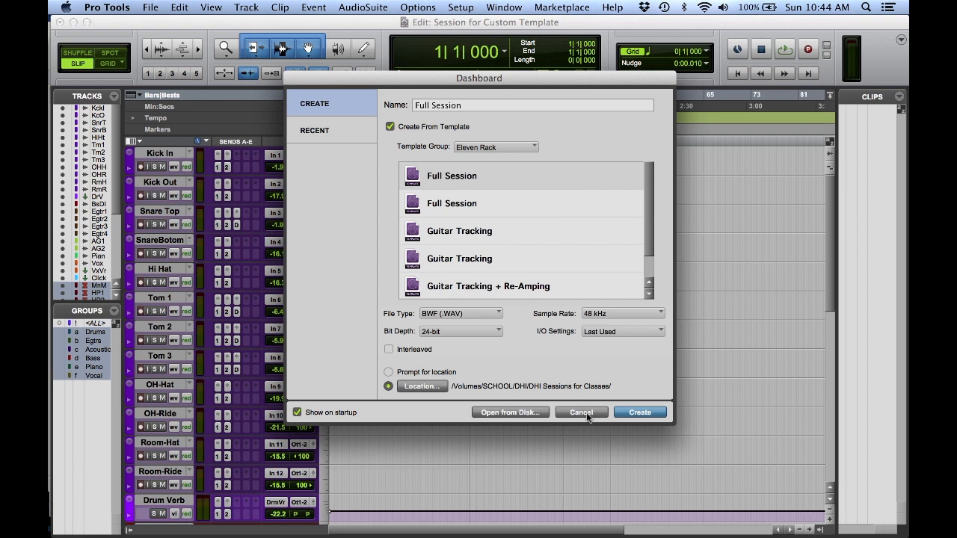
{"action": "left_click", "coordinate": [580, 413]}
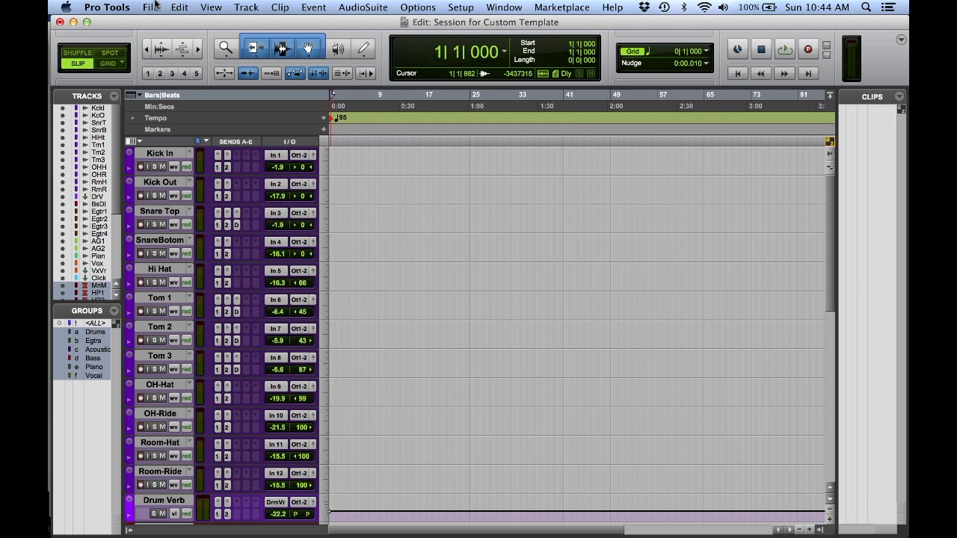
Start Save As Template from the File menu and show the template category list.
{"action": "left_click", "coordinate": [153, 6]}
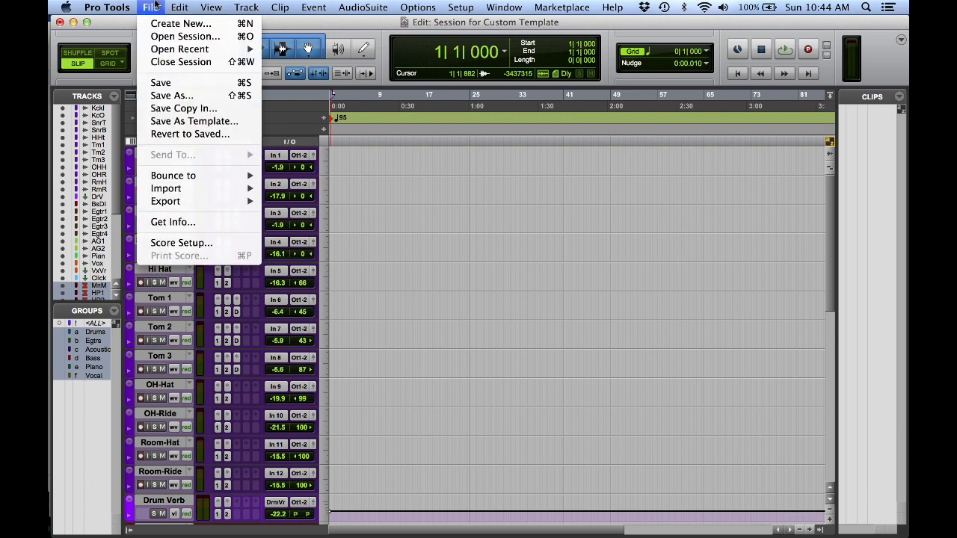
{"action": "mouse_move", "coordinate": [171, 123]}
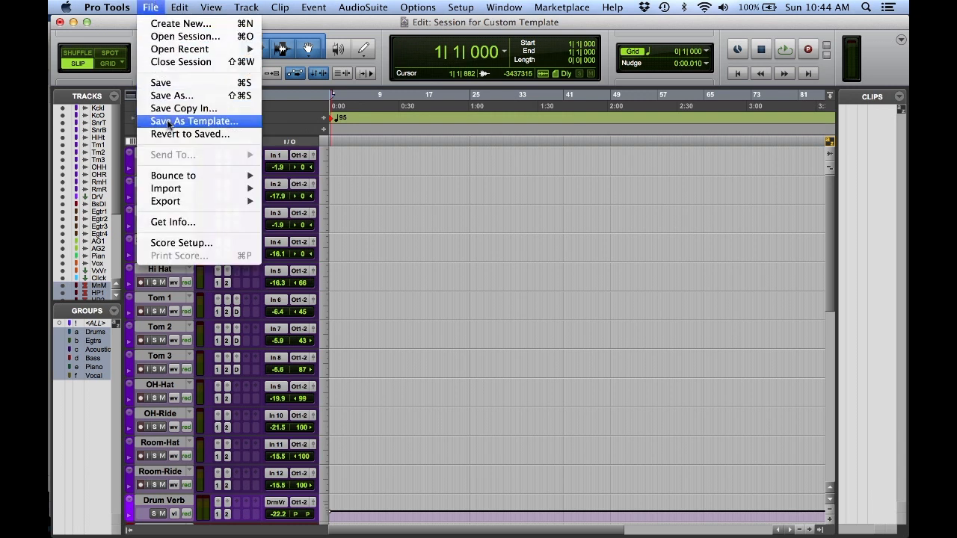
{"action": "left_click", "coordinate": [195, 122]}
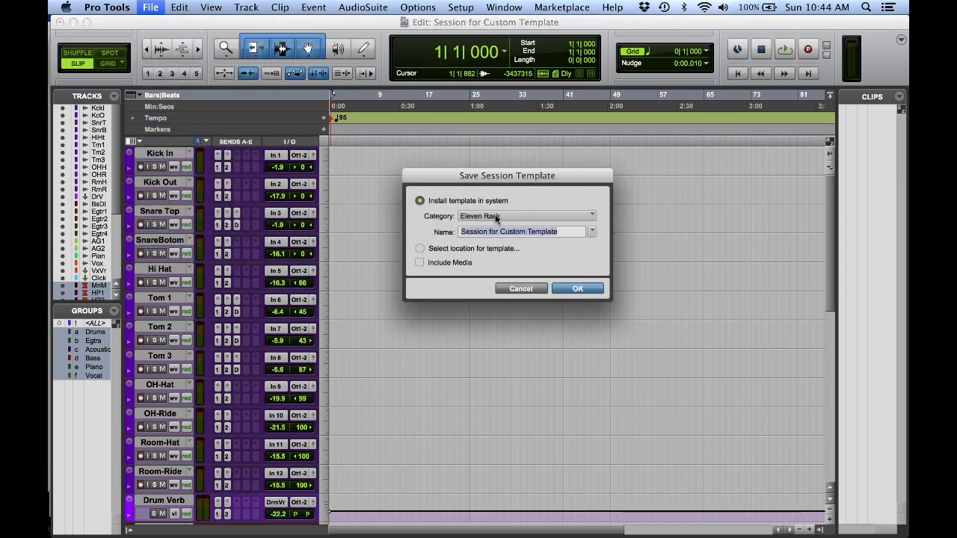
{"action": "left_click", "coordinate": [527, 215]}
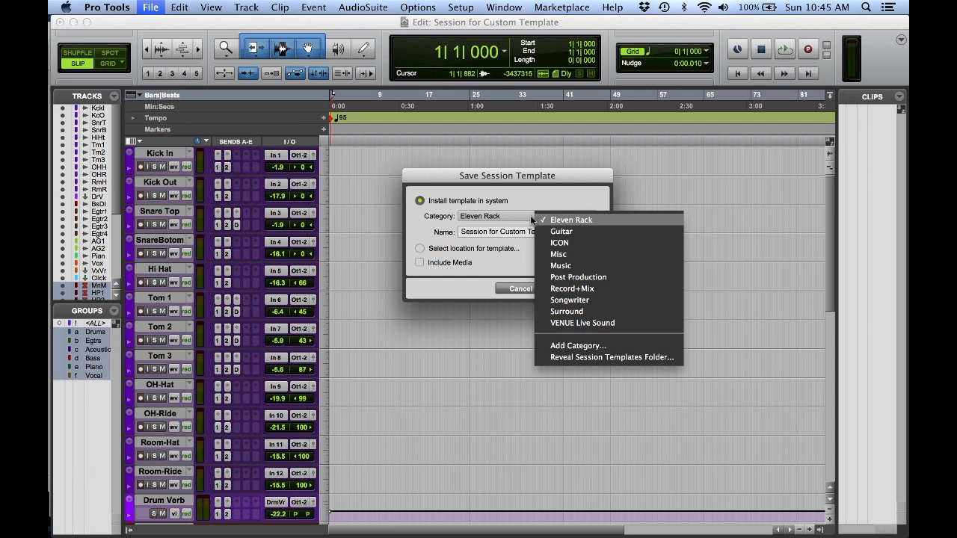
{"action": "mouse_move", "coordinate": [565, 323]}
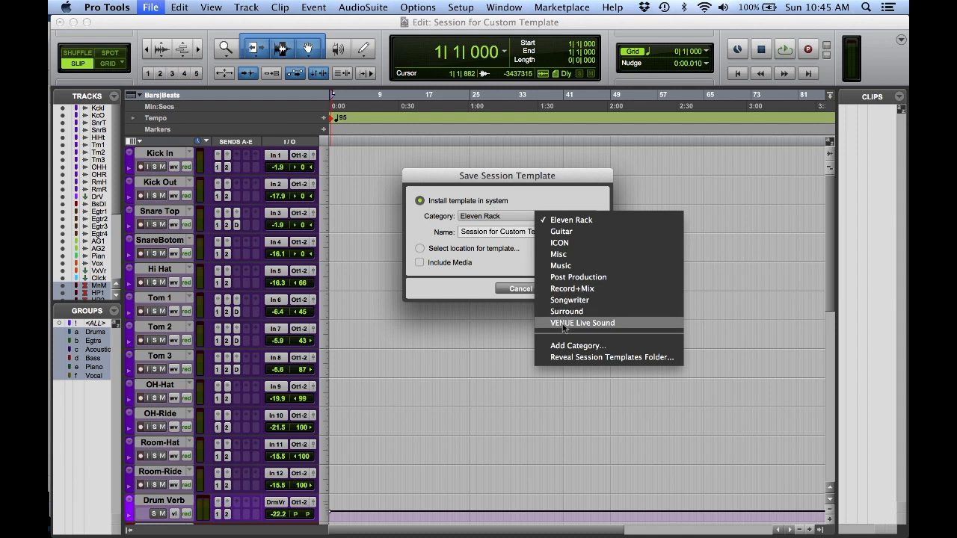
Save the template as Band Tracking in a new DHI_Custom Templates category.
{"action": "left_click", "coordinate": [577, 345]}
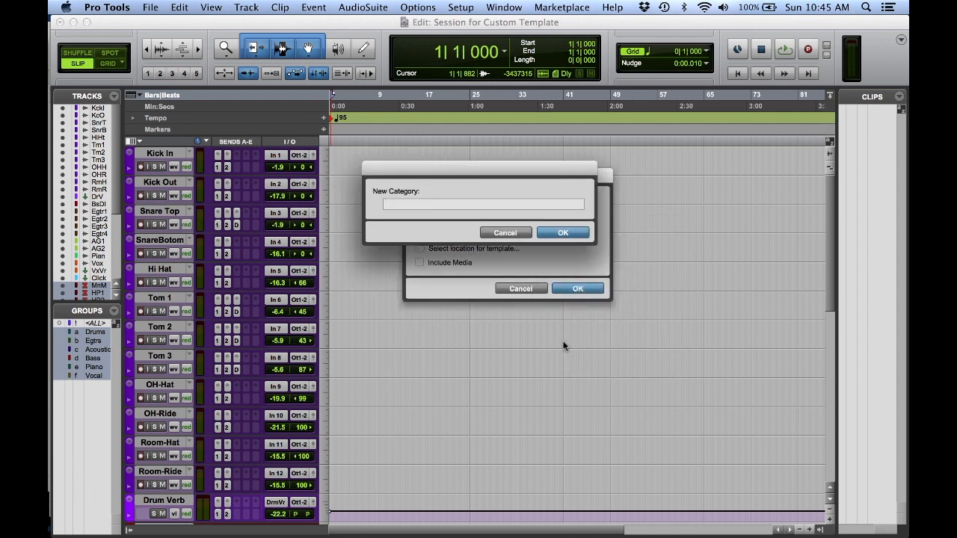
{"action": "type", "text": "DHI_Custom Templat"}
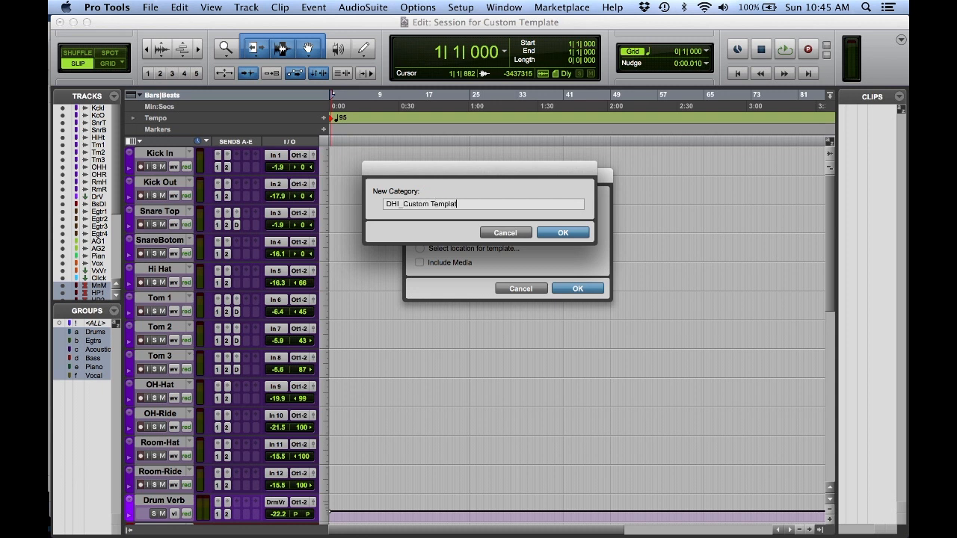
{"action": "left_click", "coordinate": [562, 233]}
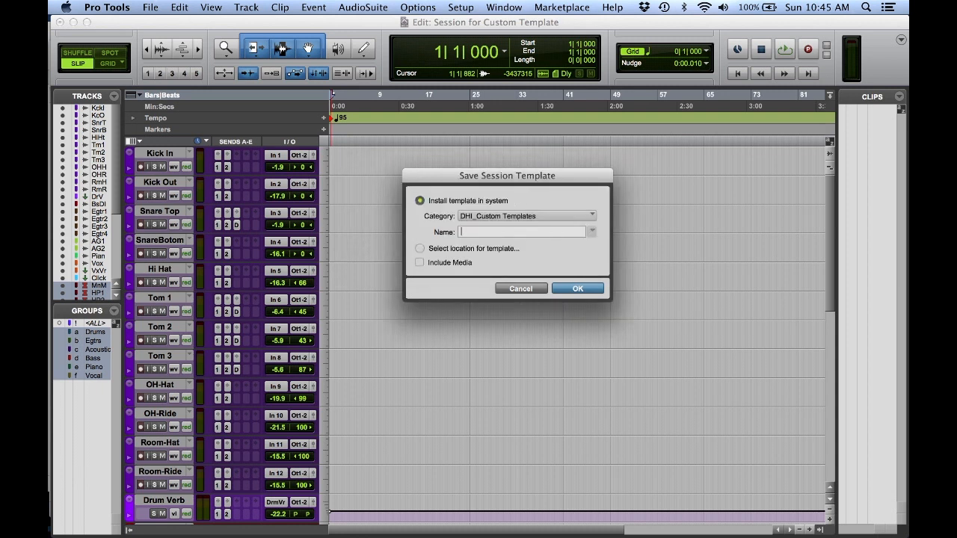
{"action": "type", "text": "Band Tracking"}
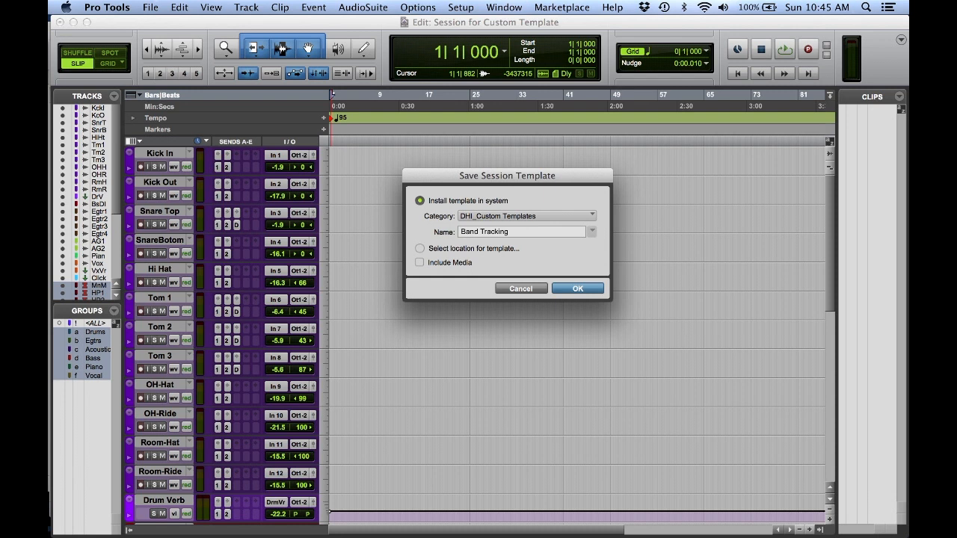
{"action": "mouse_move", "coordinate": [514, 201]}
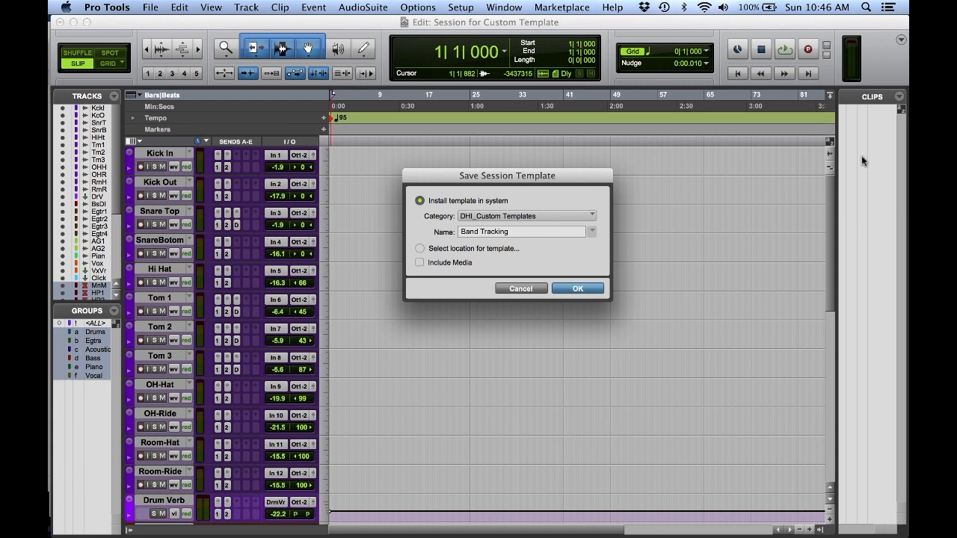
{"action": "mouse_move", "coordinate": [628, 263]}
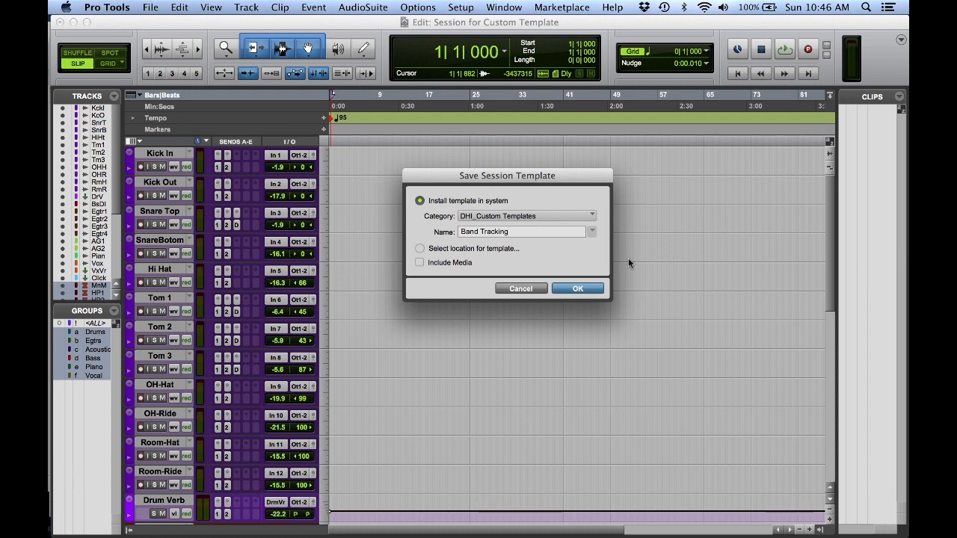
{"action": "left_click", "coordinate": [577, 287]}
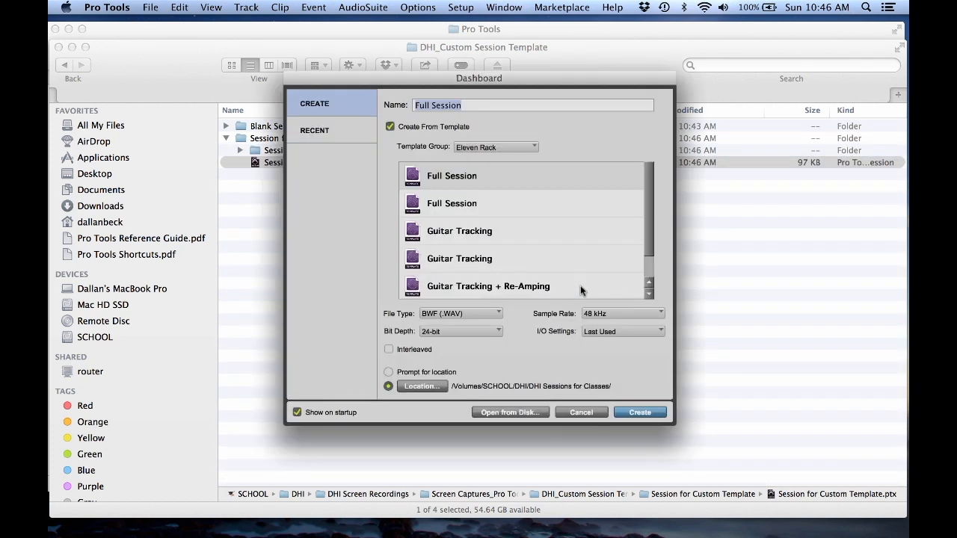
{"action": "mouse_move", "coordinate": [540, 139]}
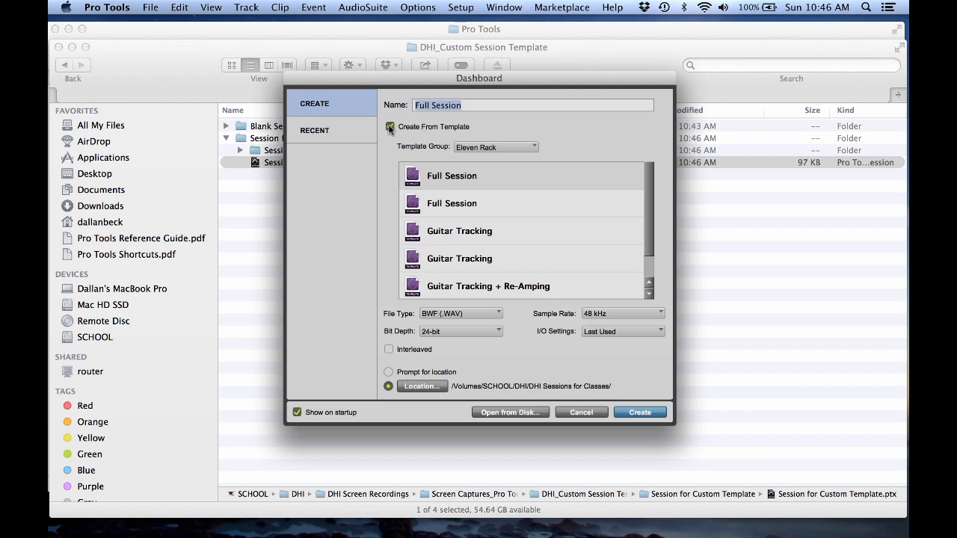
Pick the Band Tracking template from DHI_Custom Templates and name the new session Sample Setup.
{"action": "left_click", "coordinate": [495, 146]}
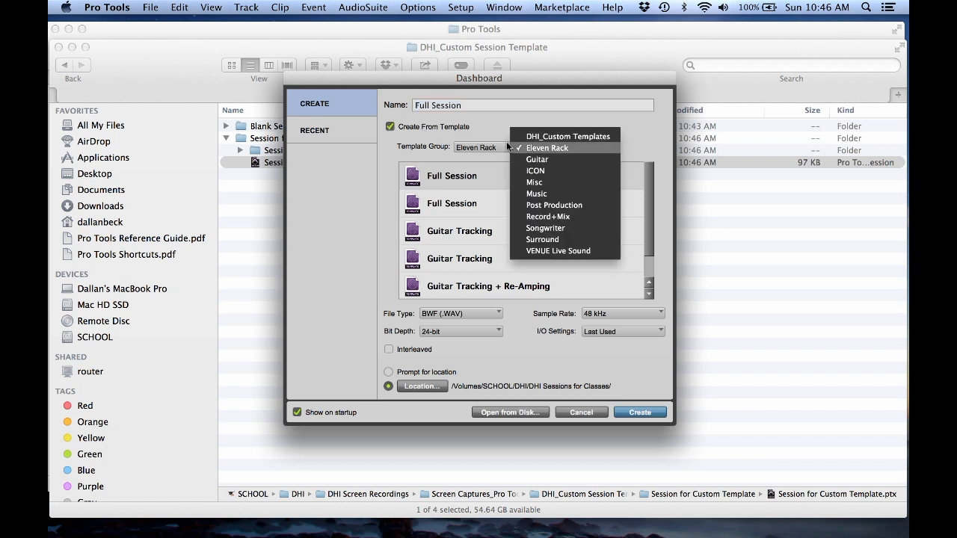
{"action": "mouse_move", "coordinate": [546, 148]}
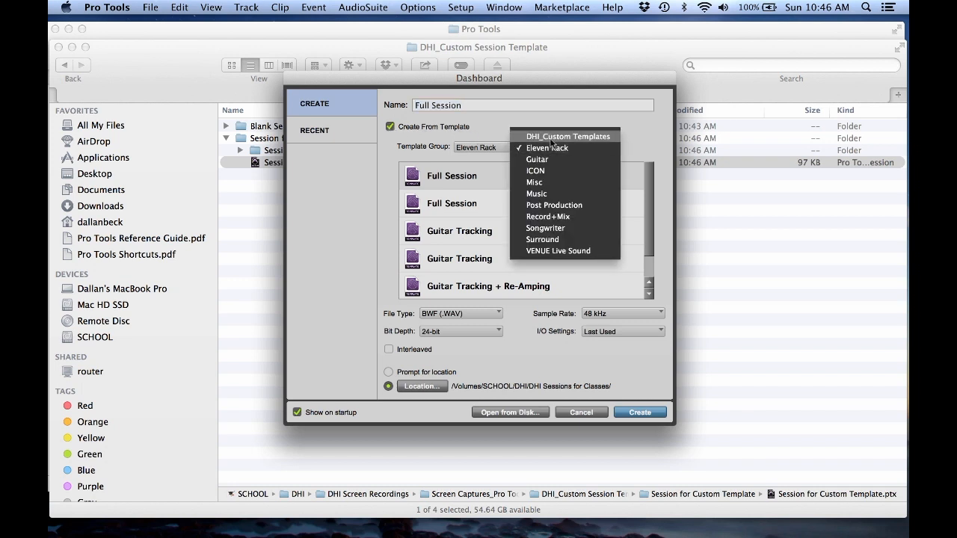
{"action": "left_click", "coordinate": [568, 136]}
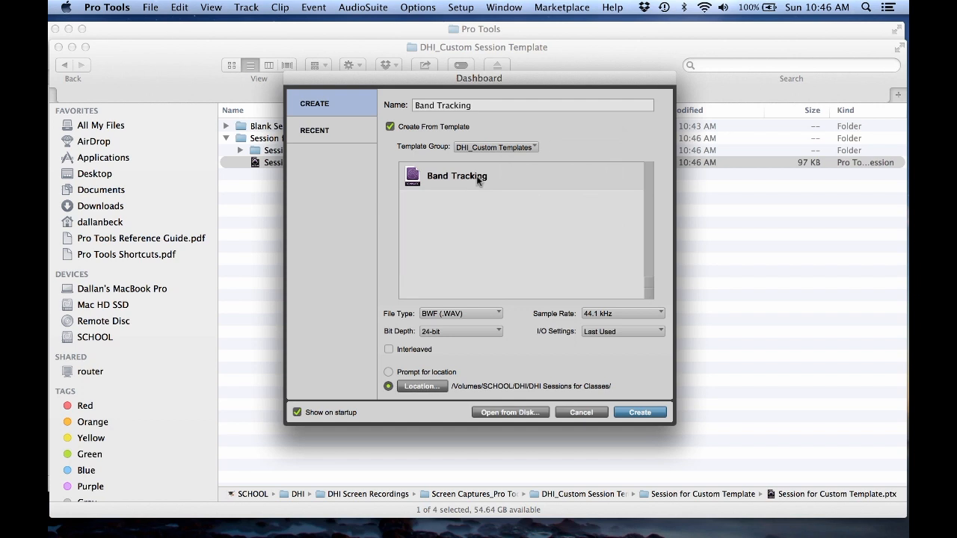
{"action": "mouse_move", "coordinate": [529, 341]}
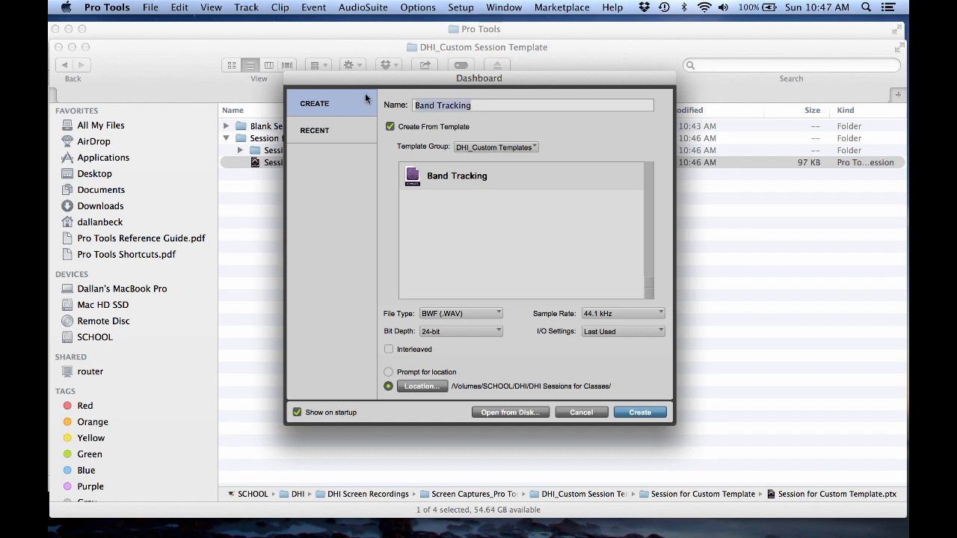
{"action": "type", "text": "Sample St"}
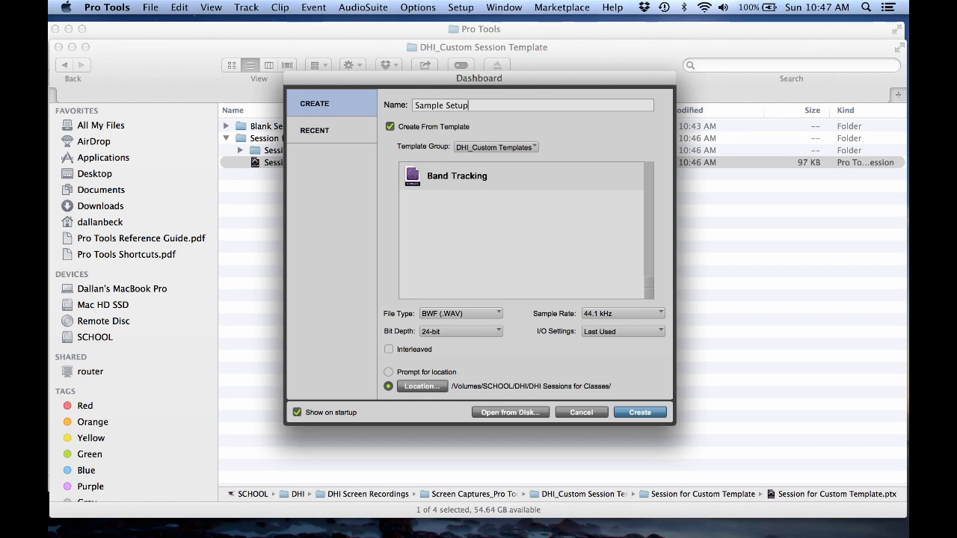
Create the Sample Setup session from the Band Tracking template.
{"action": "left_click", "coordinate": [640, 412]}
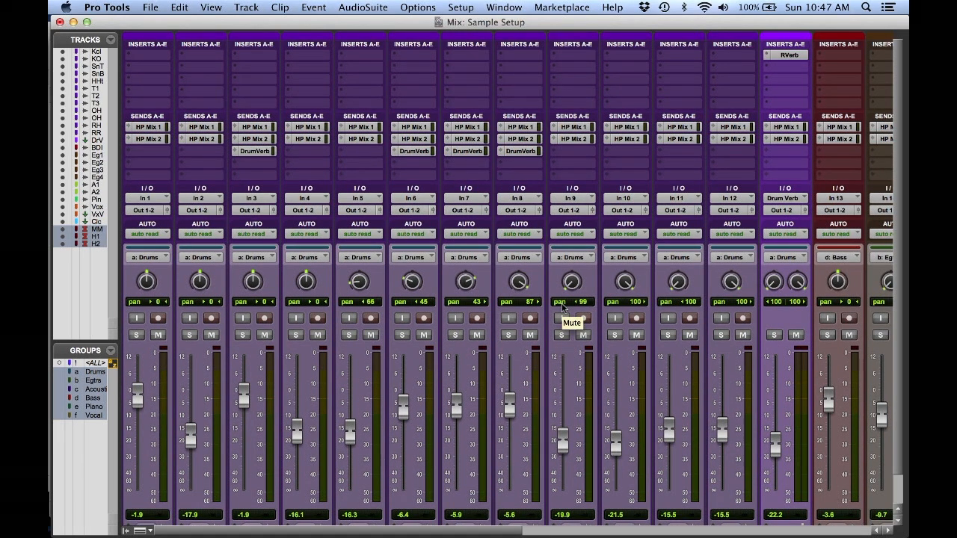
{"action": "mouse_move", "coordinate": [571, 368]}
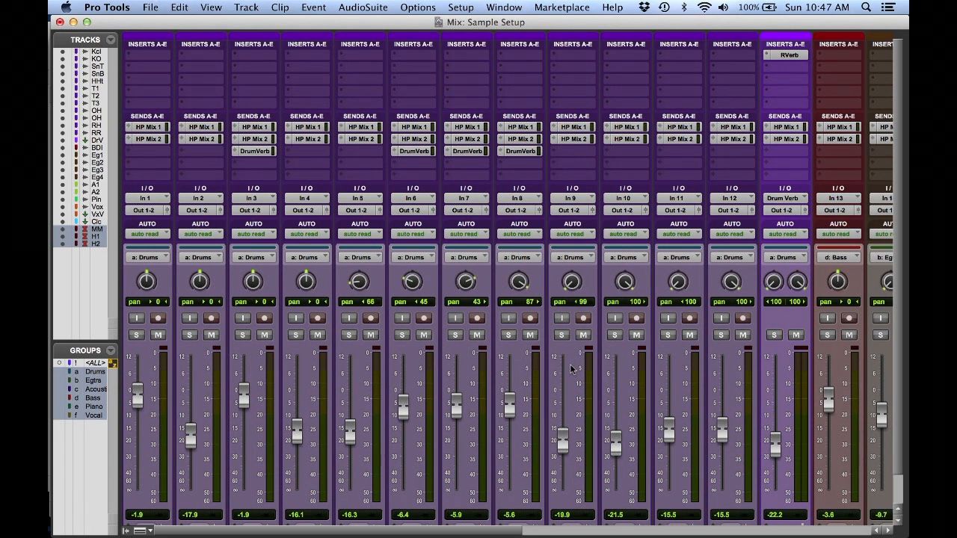